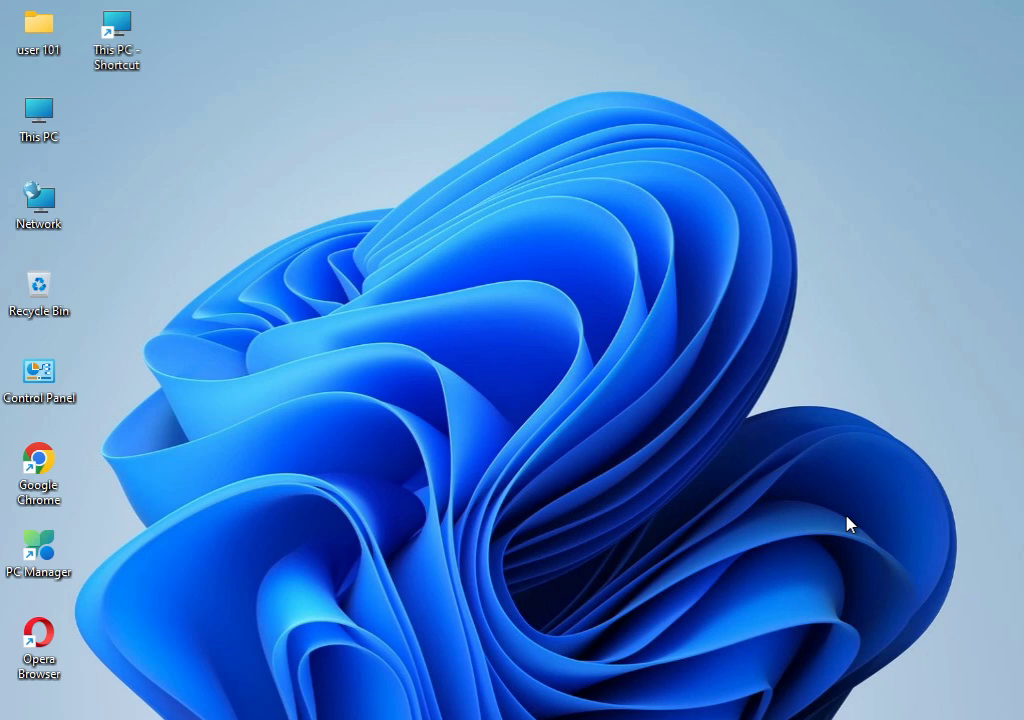
mouse_move(476, 339)
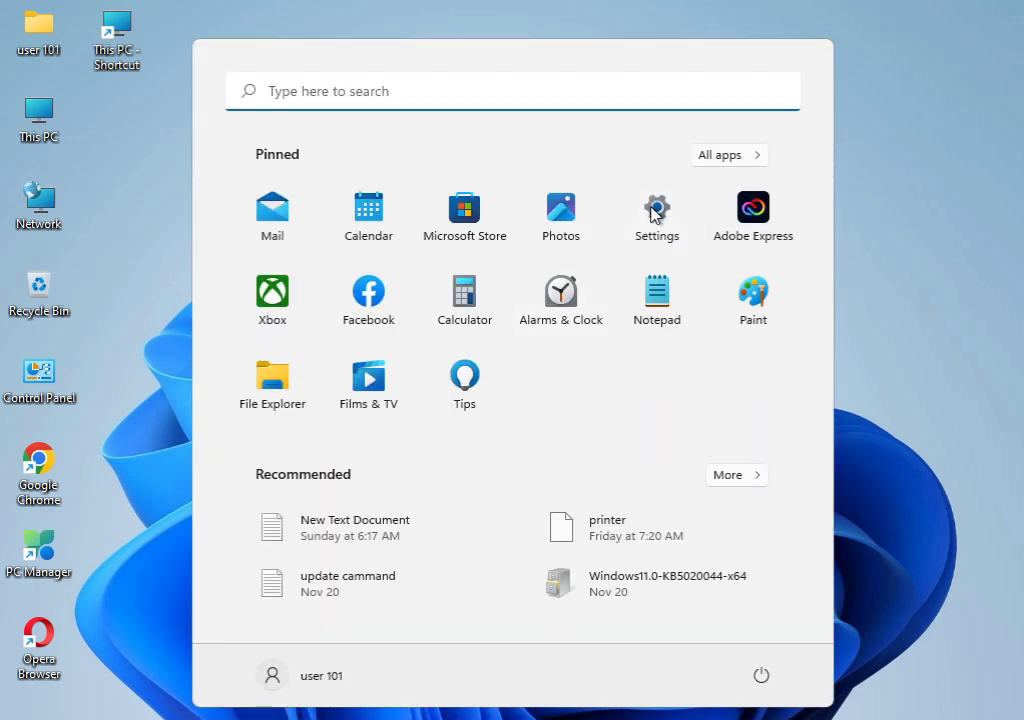
Open Windows Settings and scroll the System page down to Troubleshoot
click(656, 210)
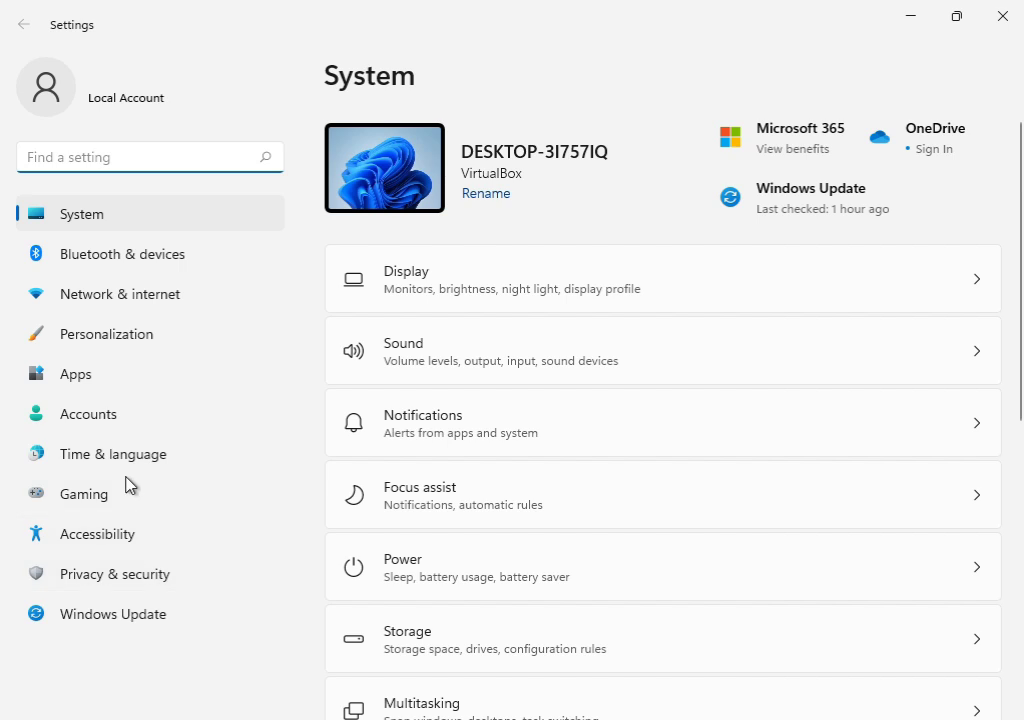
scroll(down, 3)
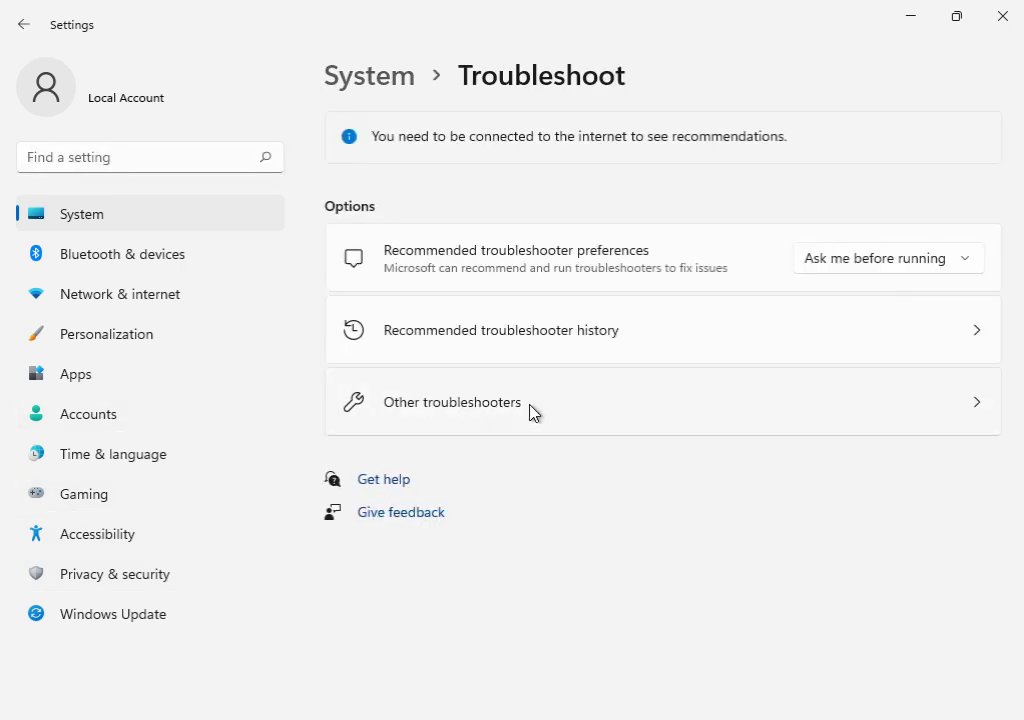
Run the Windows Update troubleshooter from the Other troubleshooters list
click(451, 402)
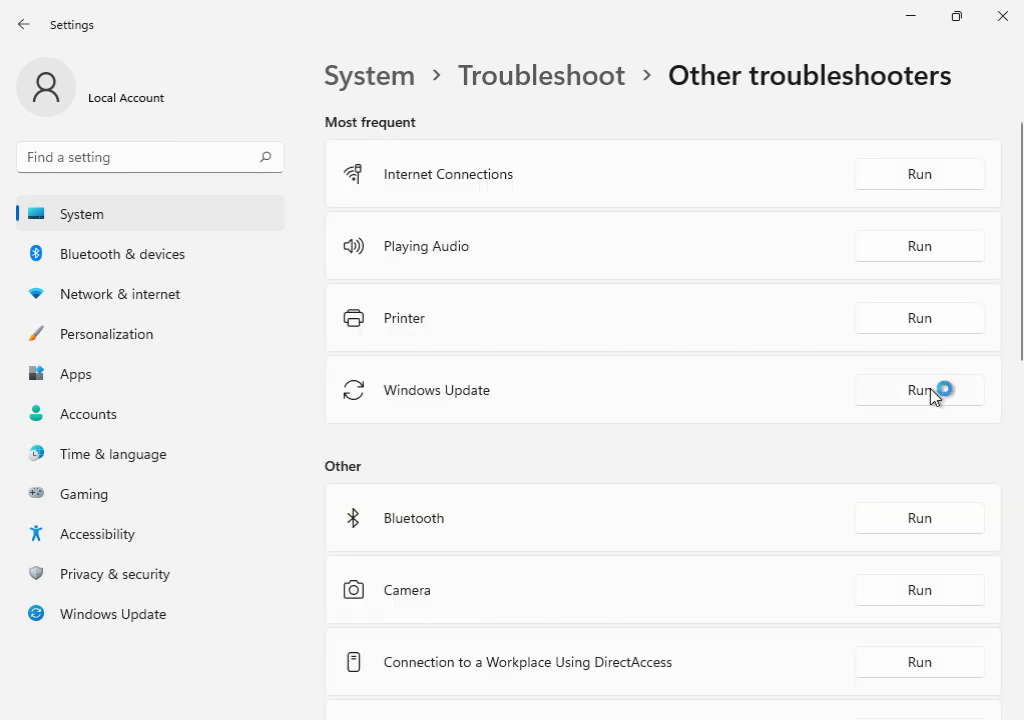
click(918, 390)
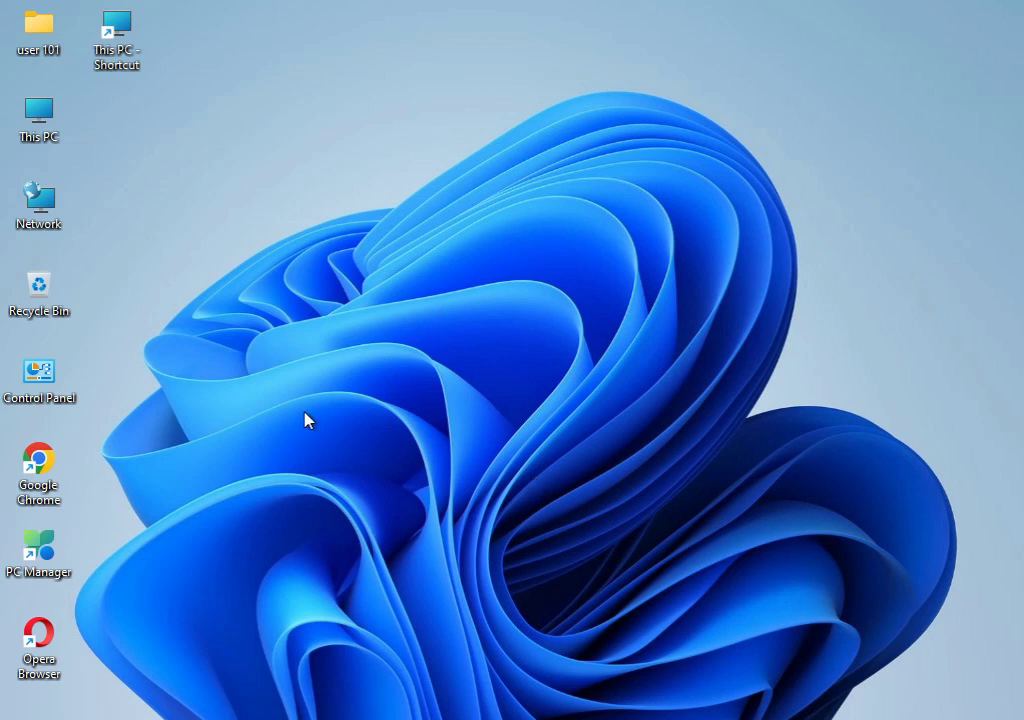
mouse_move(311, 411)
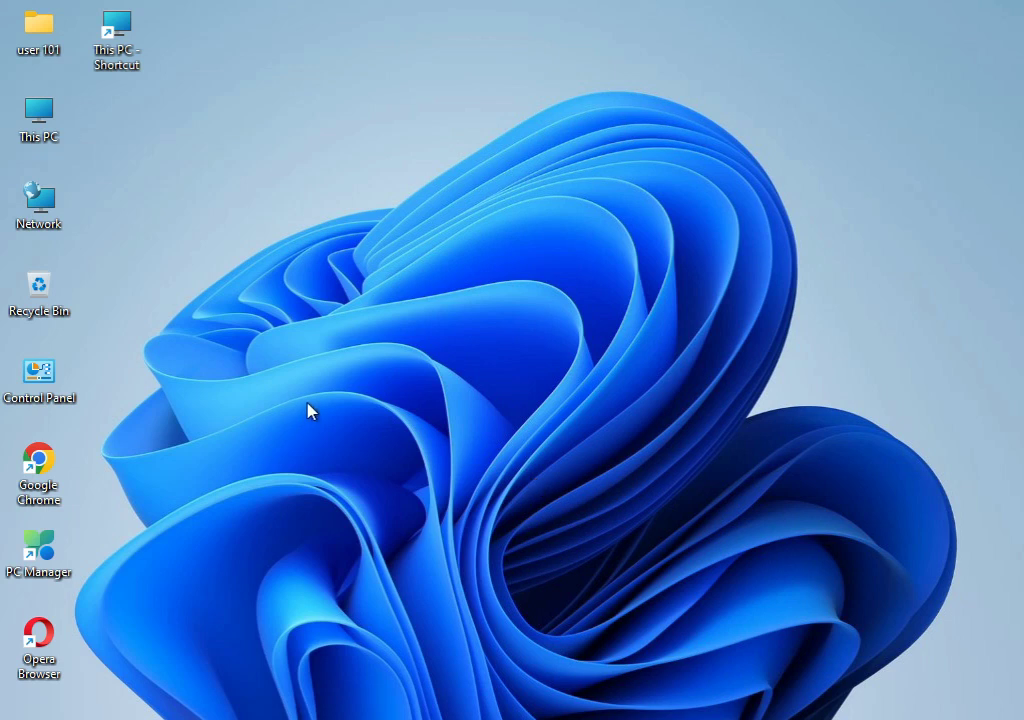
Open %temp and delete all its contents, skipping the in-use files, then close the folder
text(msconfig)
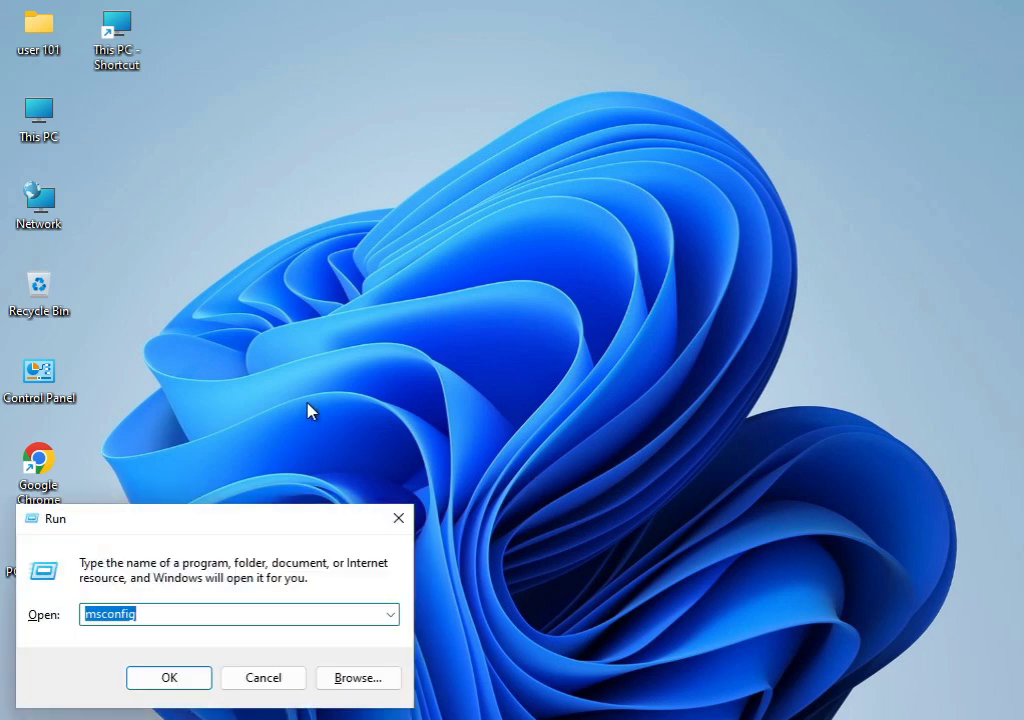
text(%temp)
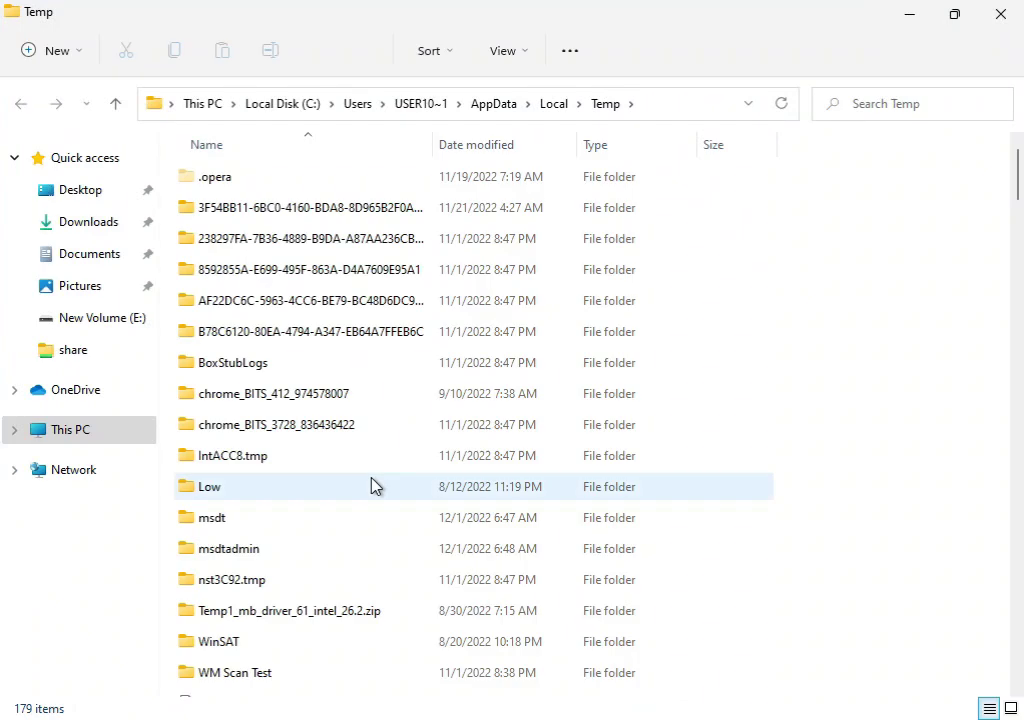
key(ctrl+a)
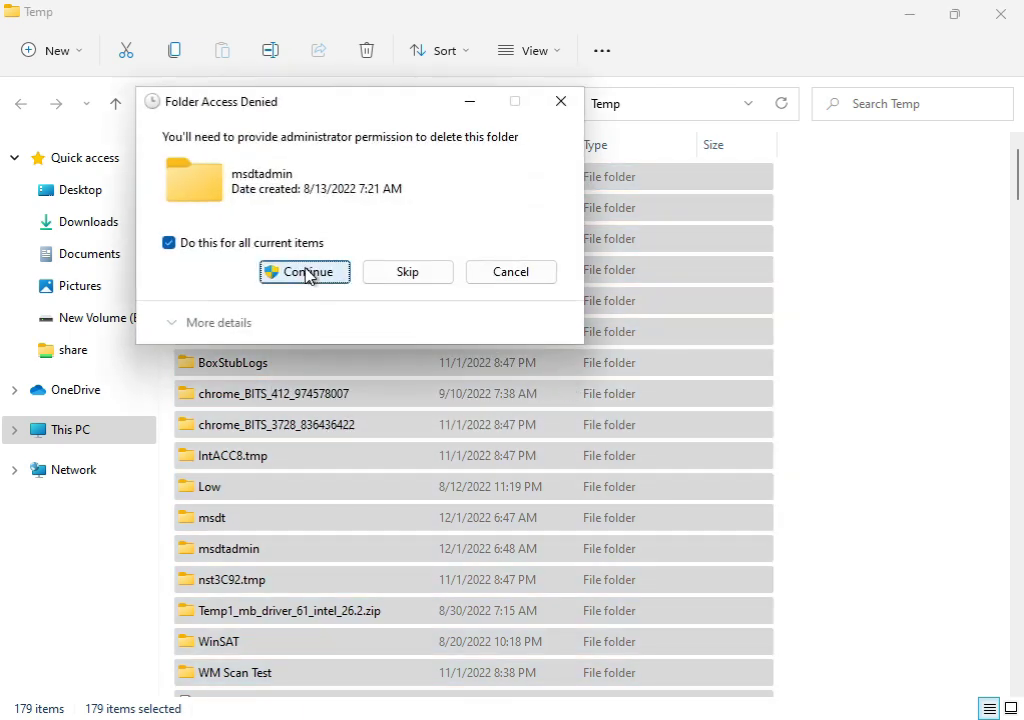
click(304, 271)
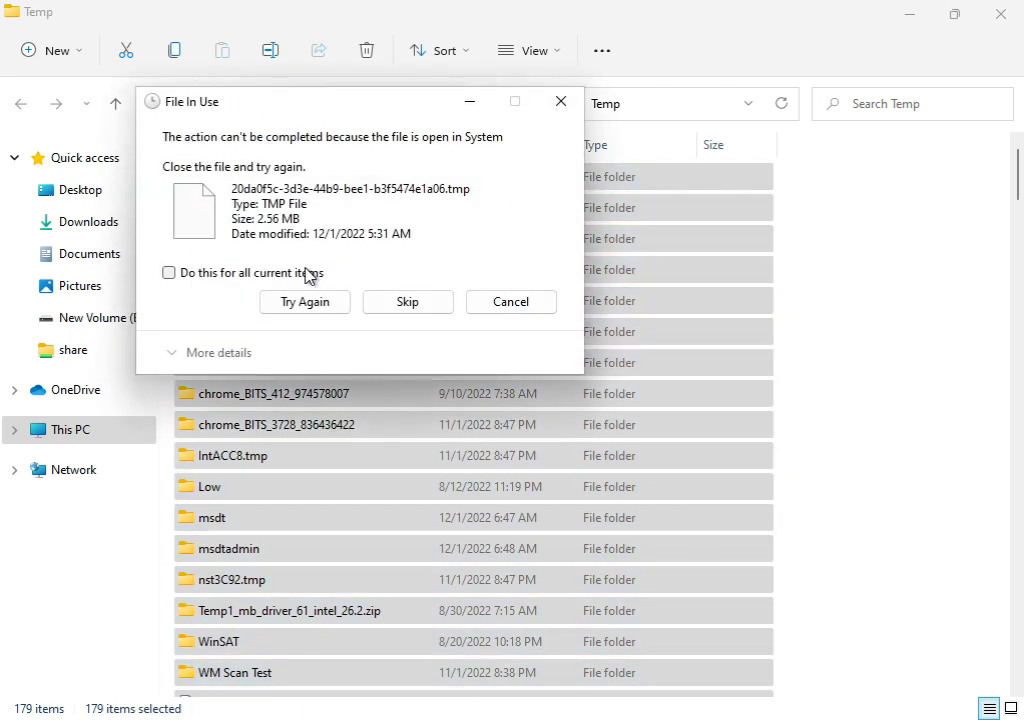
click(304, 301)
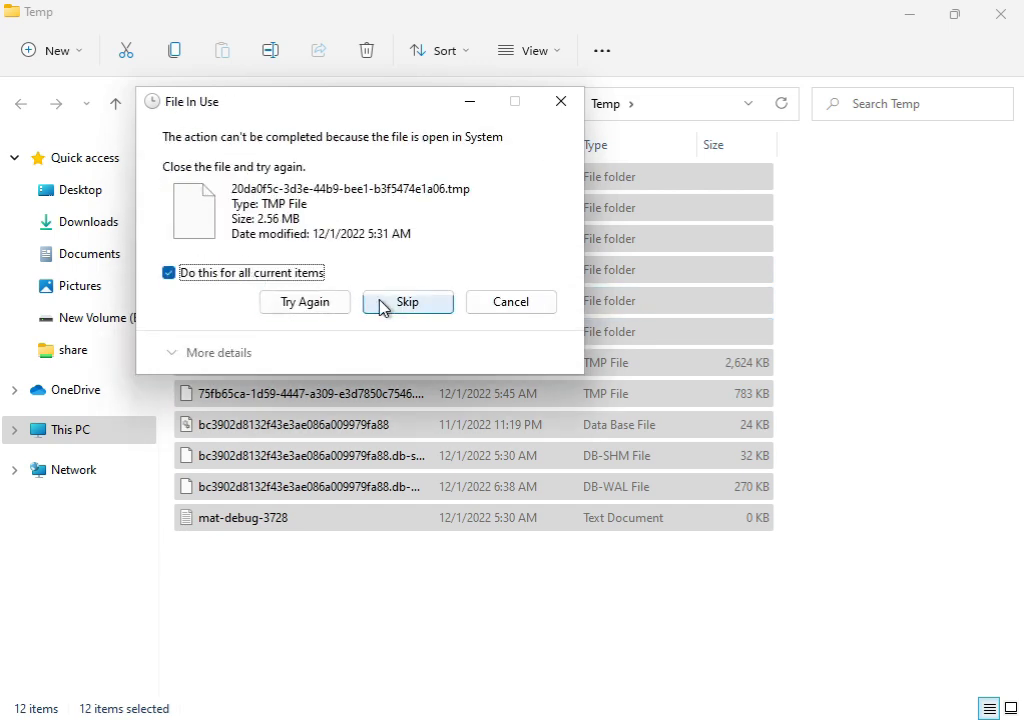
click(408, 301)
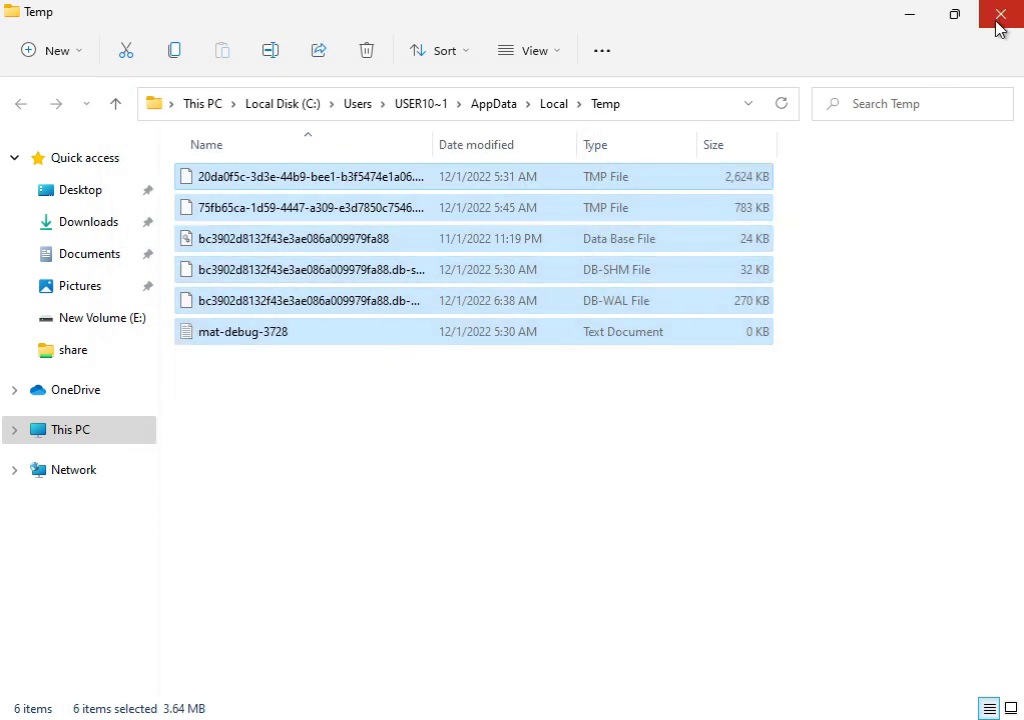
click(1000, 14)
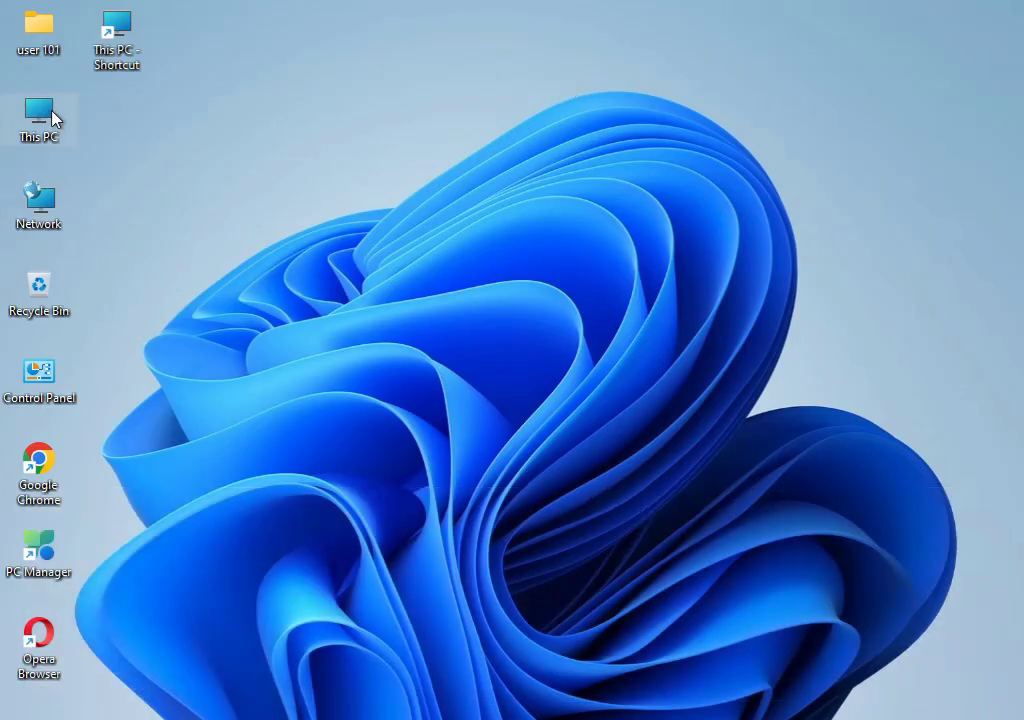
Open the Local Disk (C:) Properties dialog from This PC
double_click(39, 120)
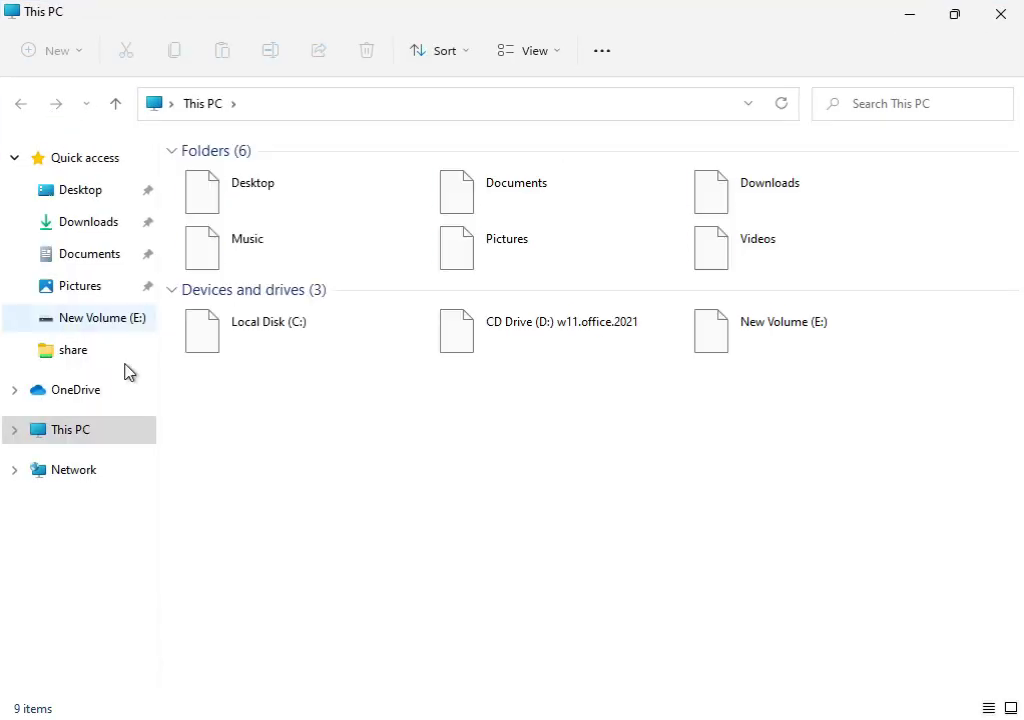
click(290, 330)
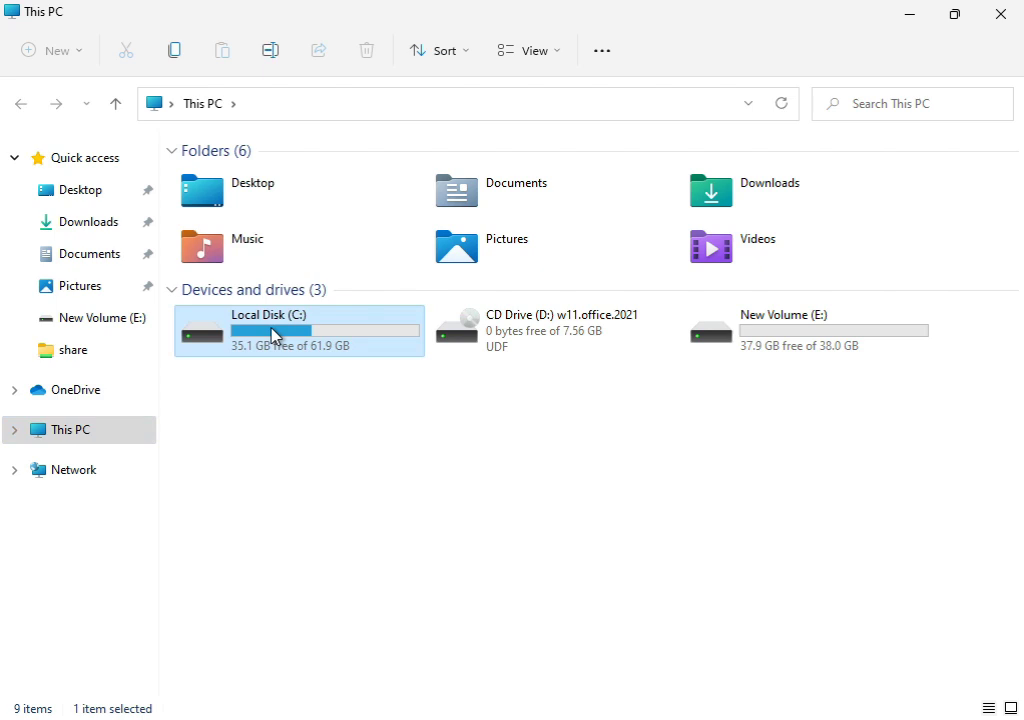
right_click(275, 335)
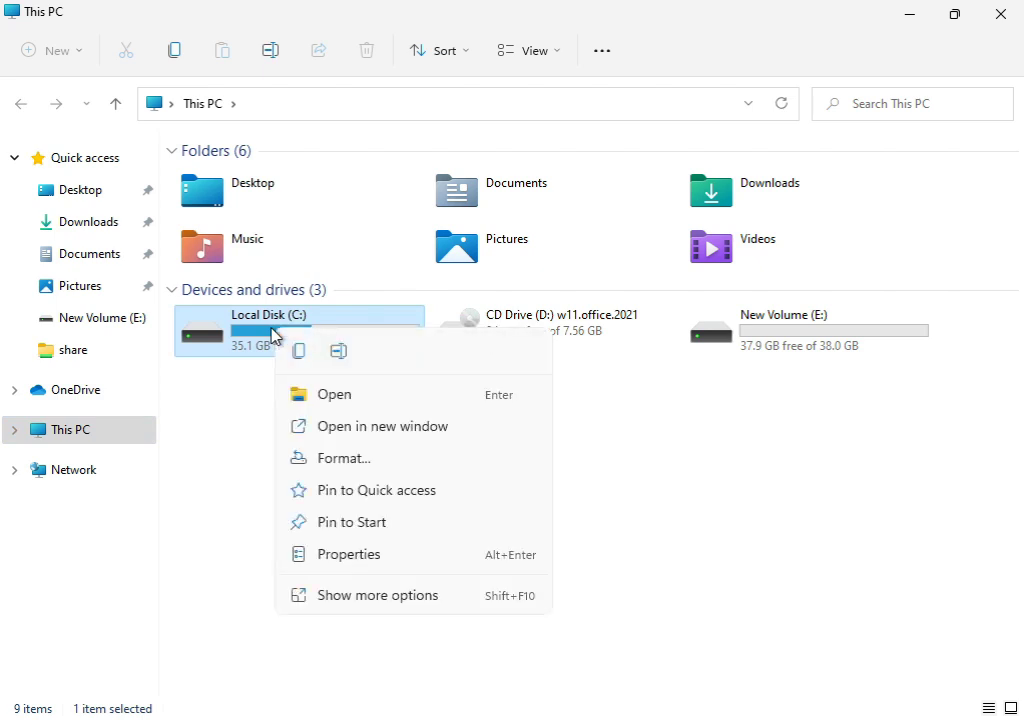
mouse_move(351, 595)
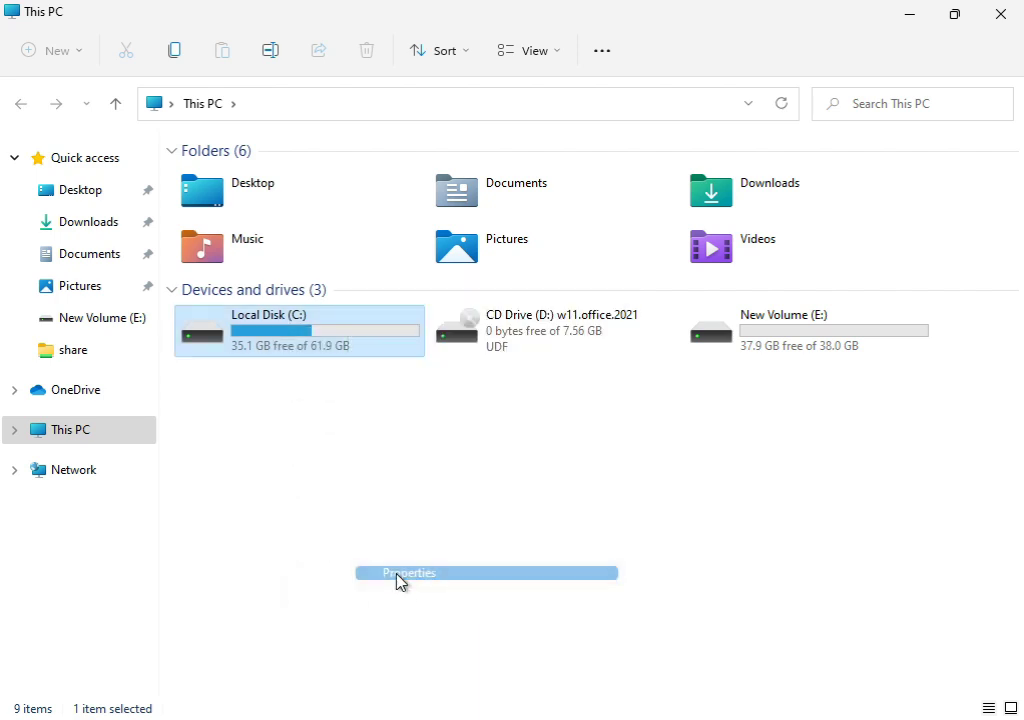
click(408, 572)
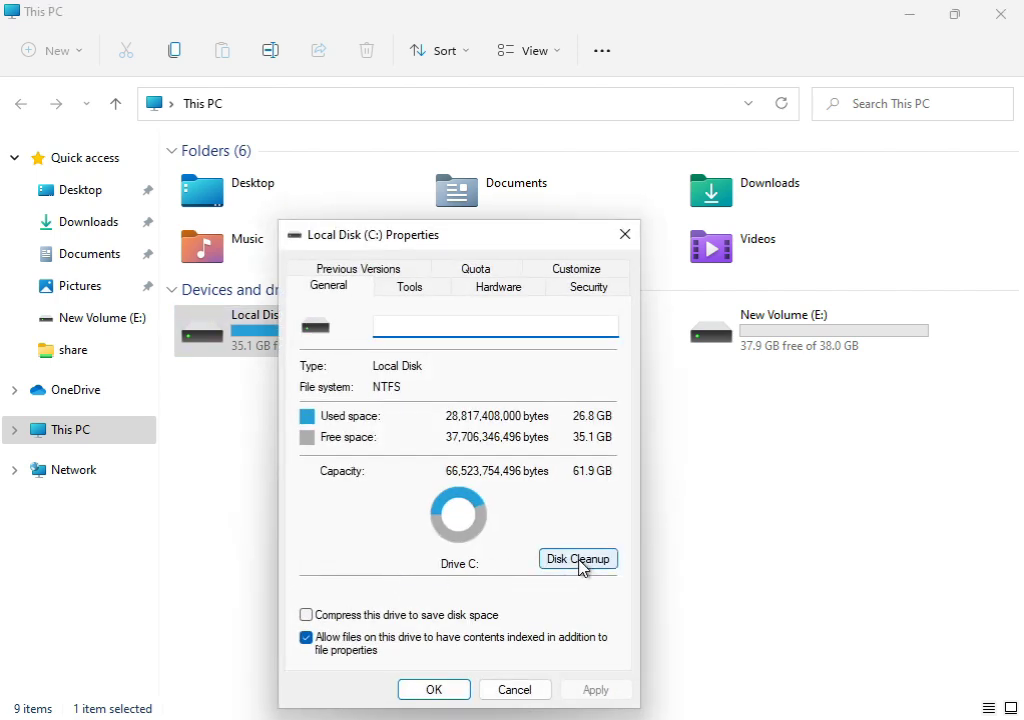
Run Disk Cleanup on C: including Windows error reports and system files, confirming deletion
click(578, 558)
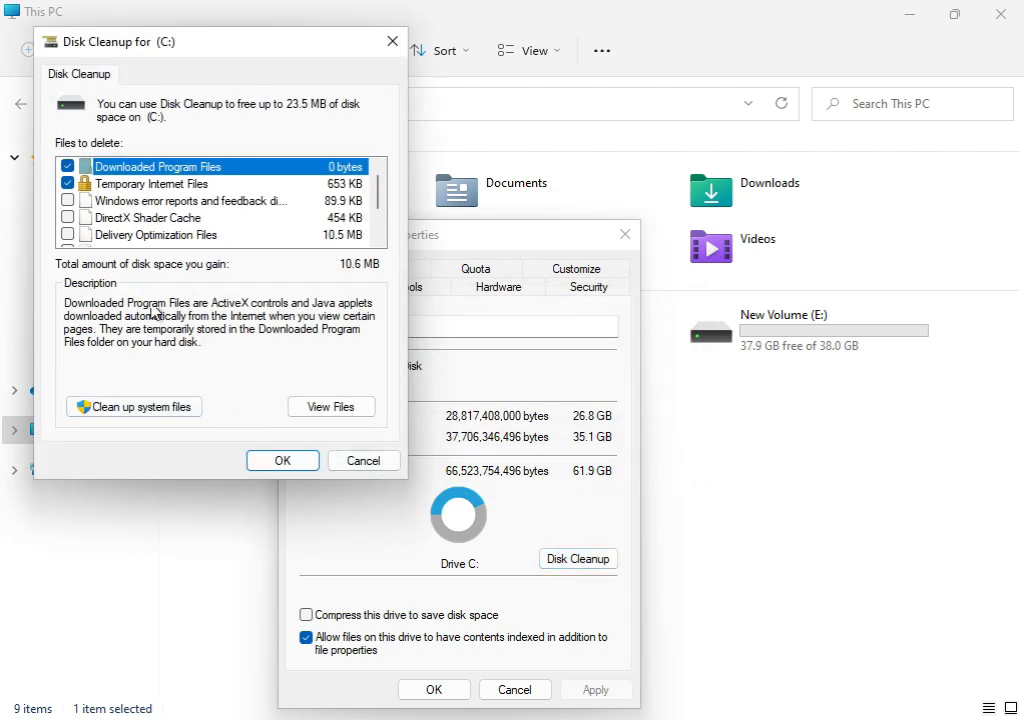
mouse_move(160, 178)
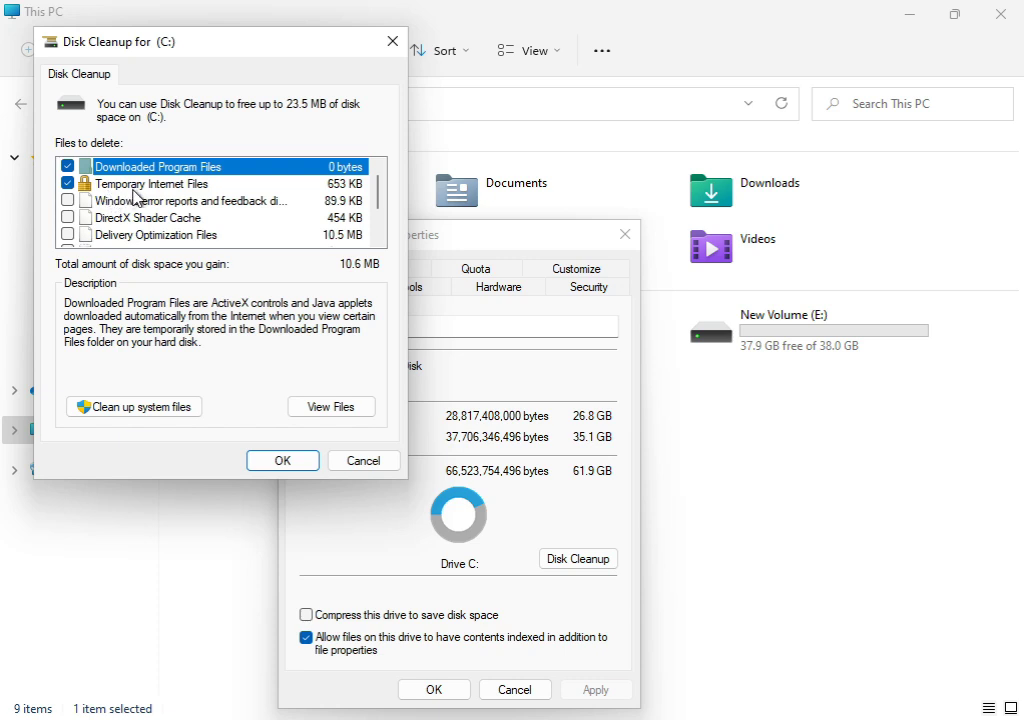
mouse_move(110, 205)
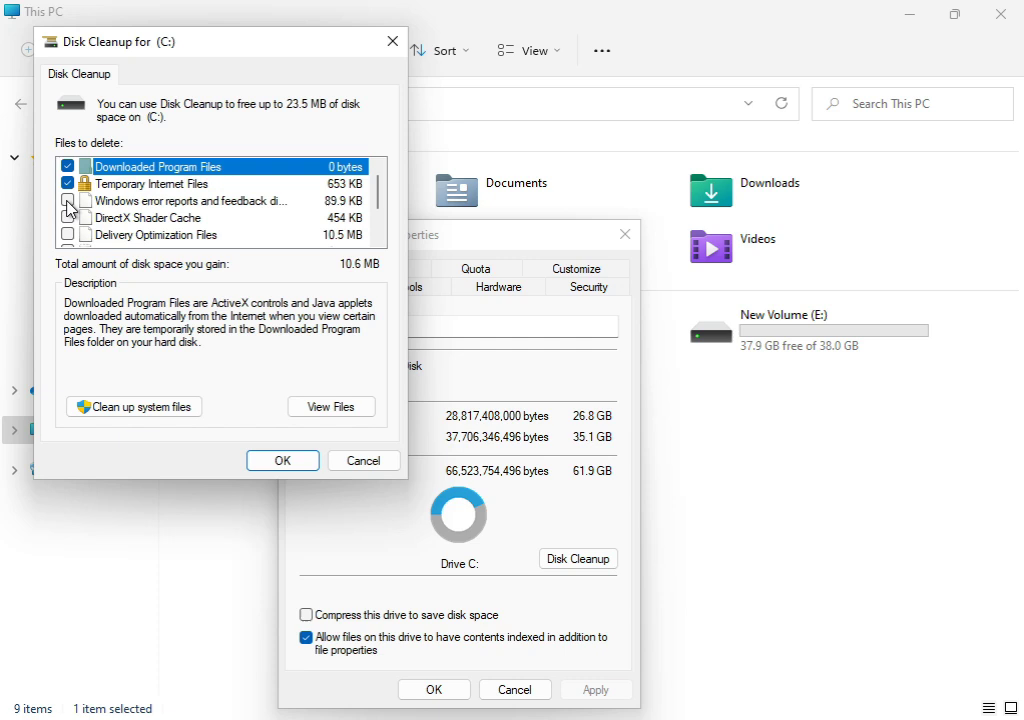
click(68, 200)
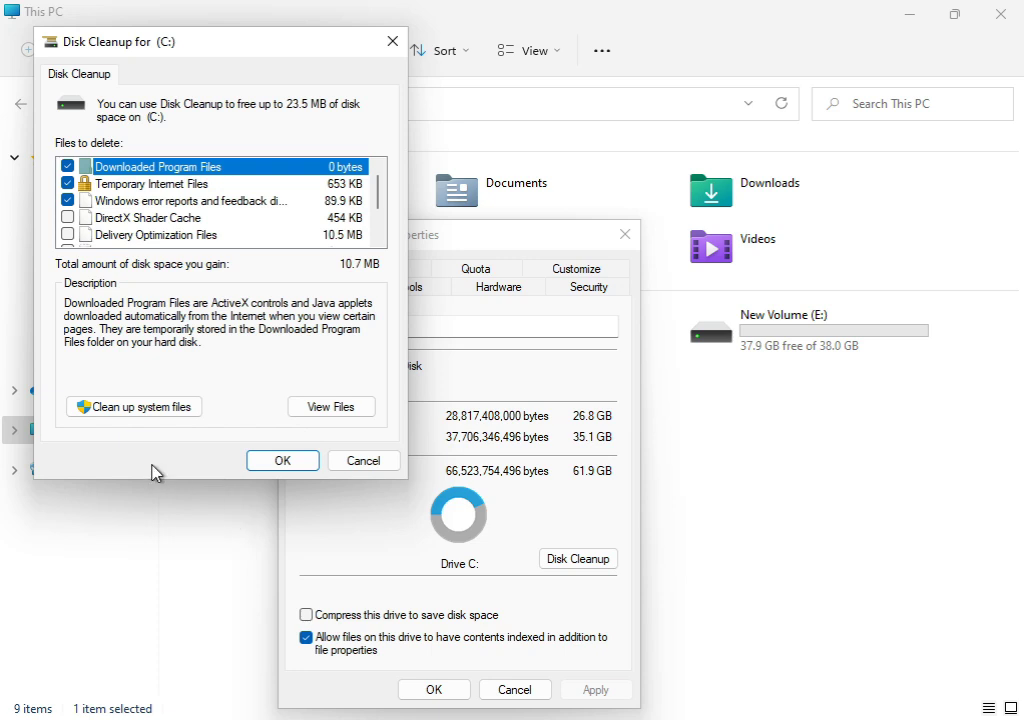
click(363, 460)
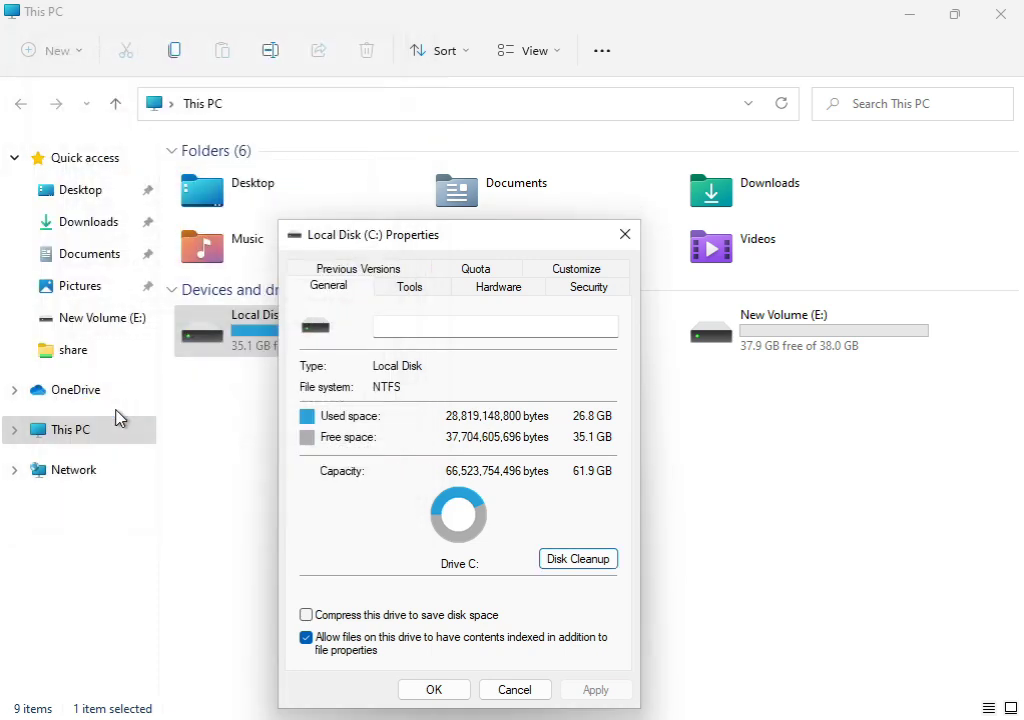
mouse_move(457, 623)
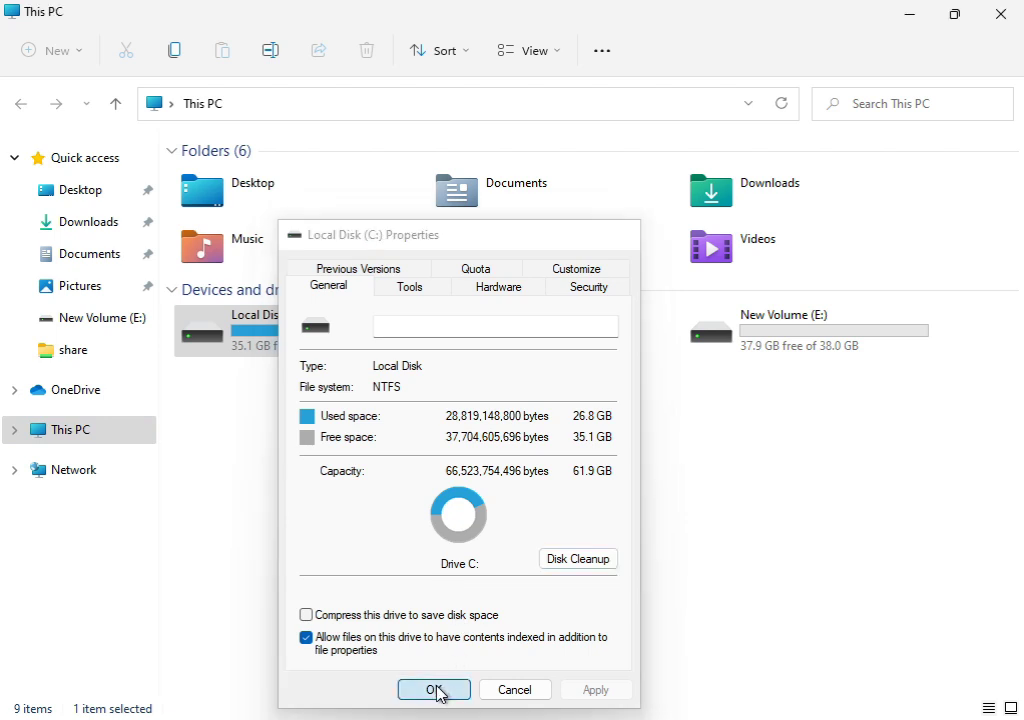
click(433, 689)
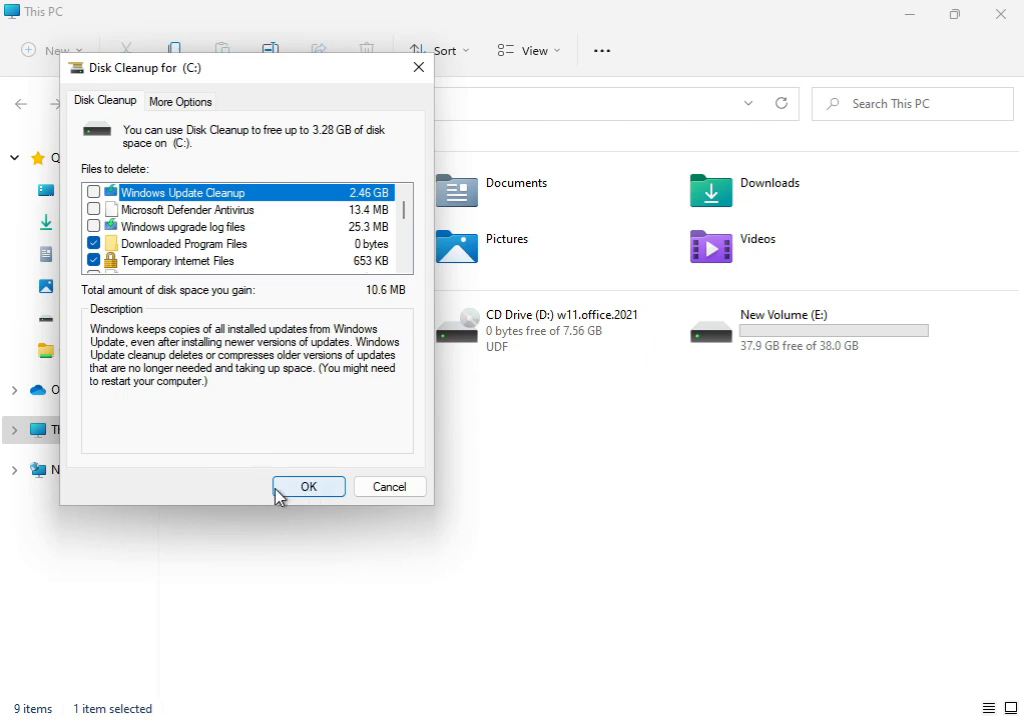
click(308, 486)
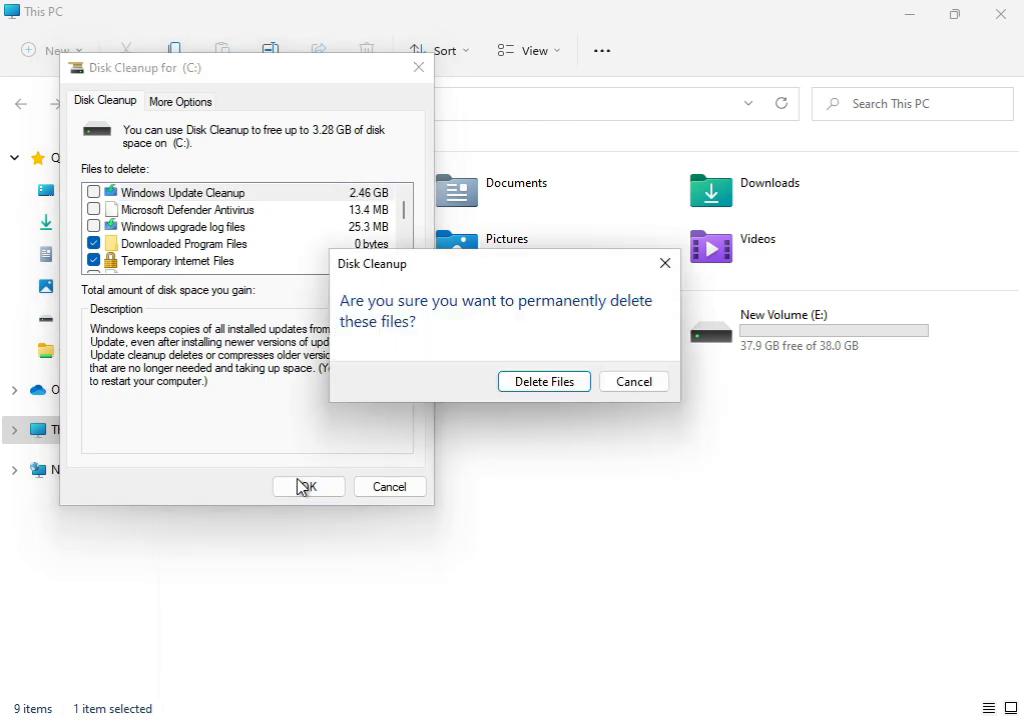
click(544, 381)
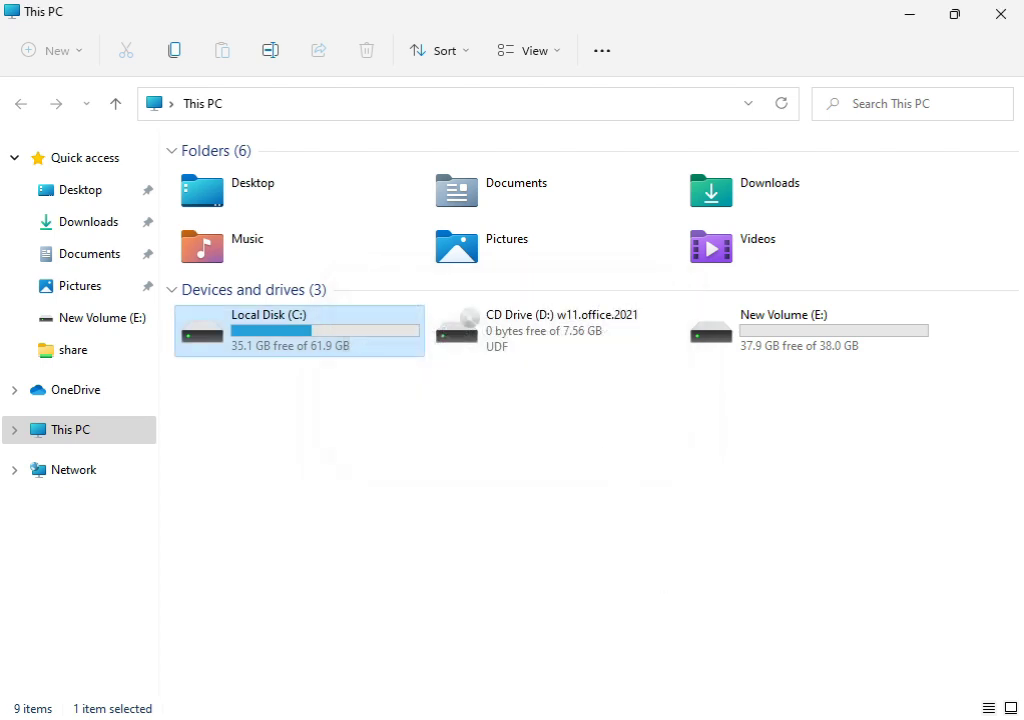
mouse_move(978, 71)
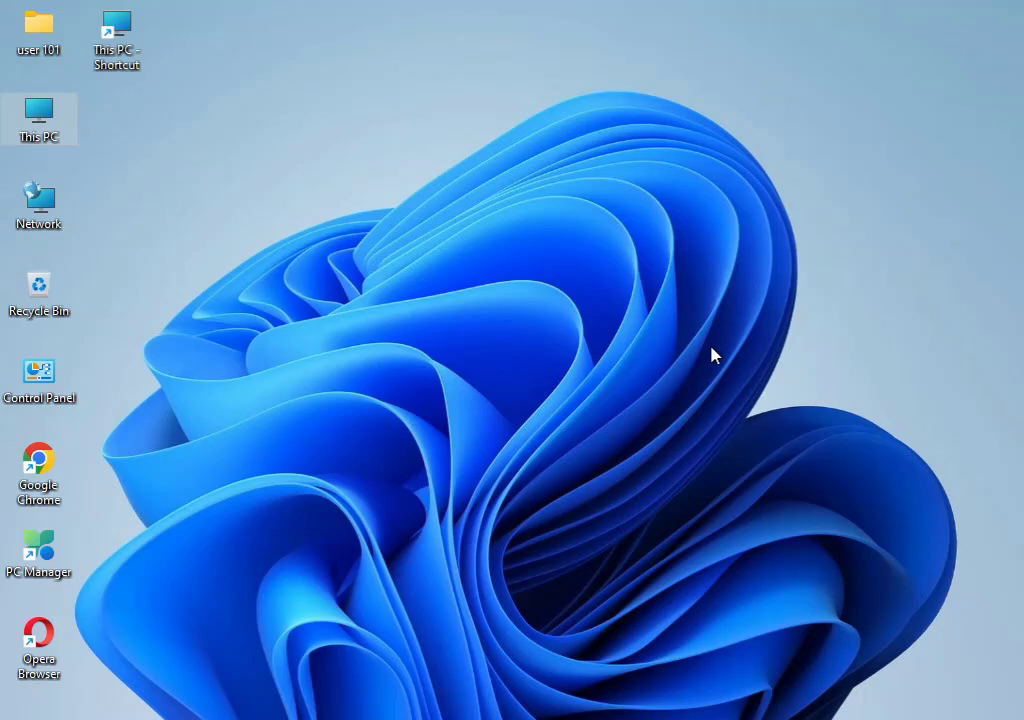
mouse_move(310, 530)
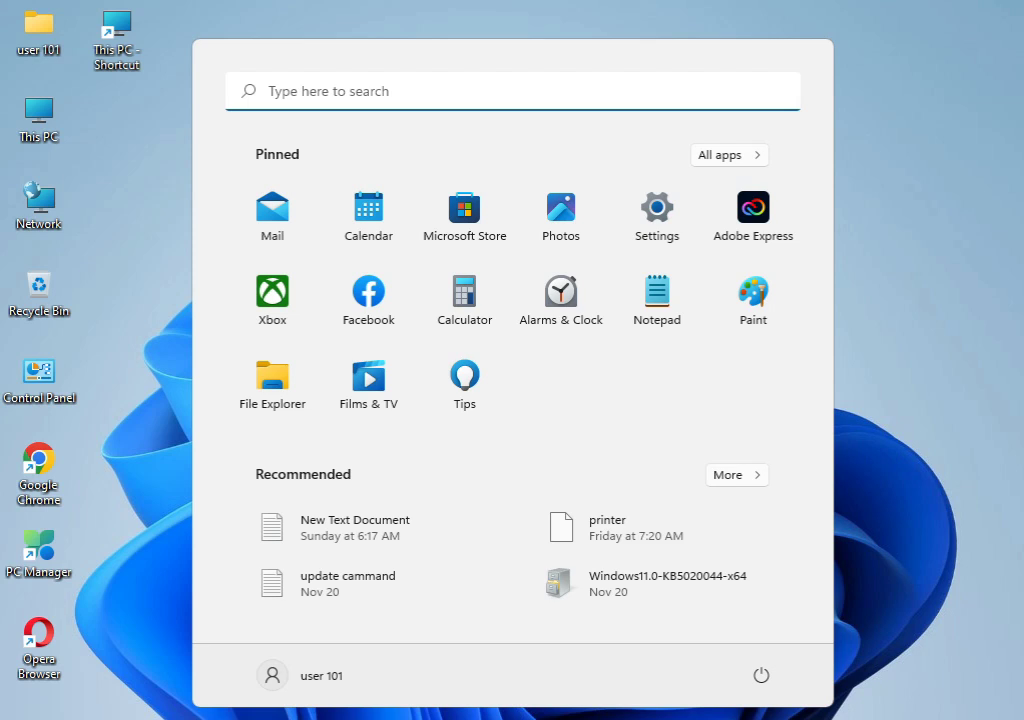
Search the Start menu for 'cmd' to find Command Prompt
text(cmd)
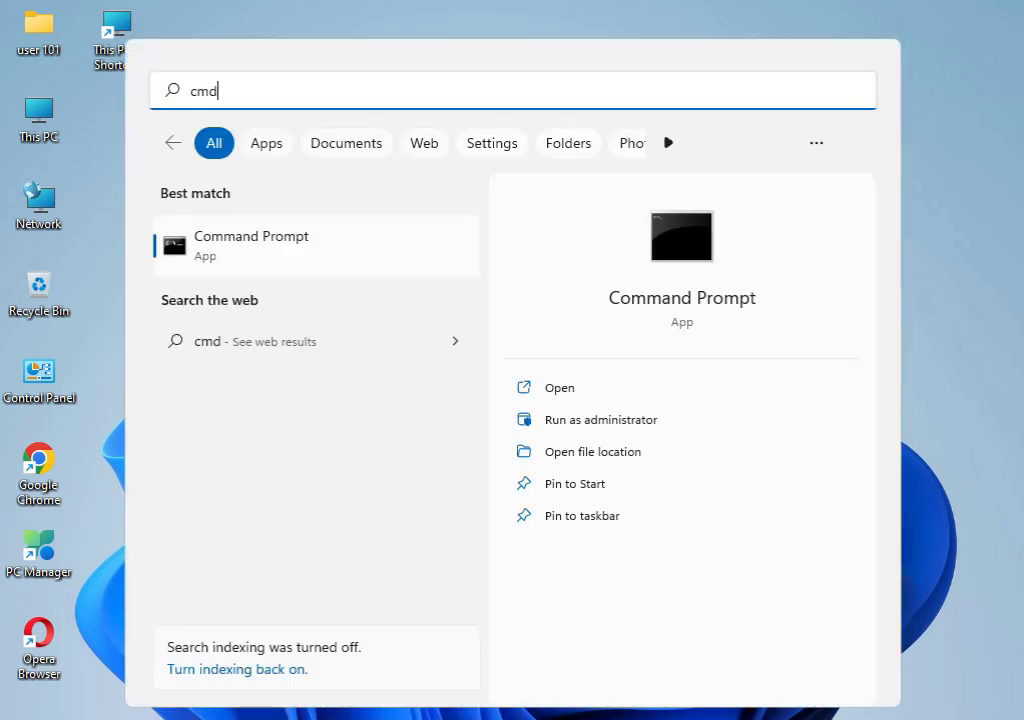
mouse_move(302, 257)
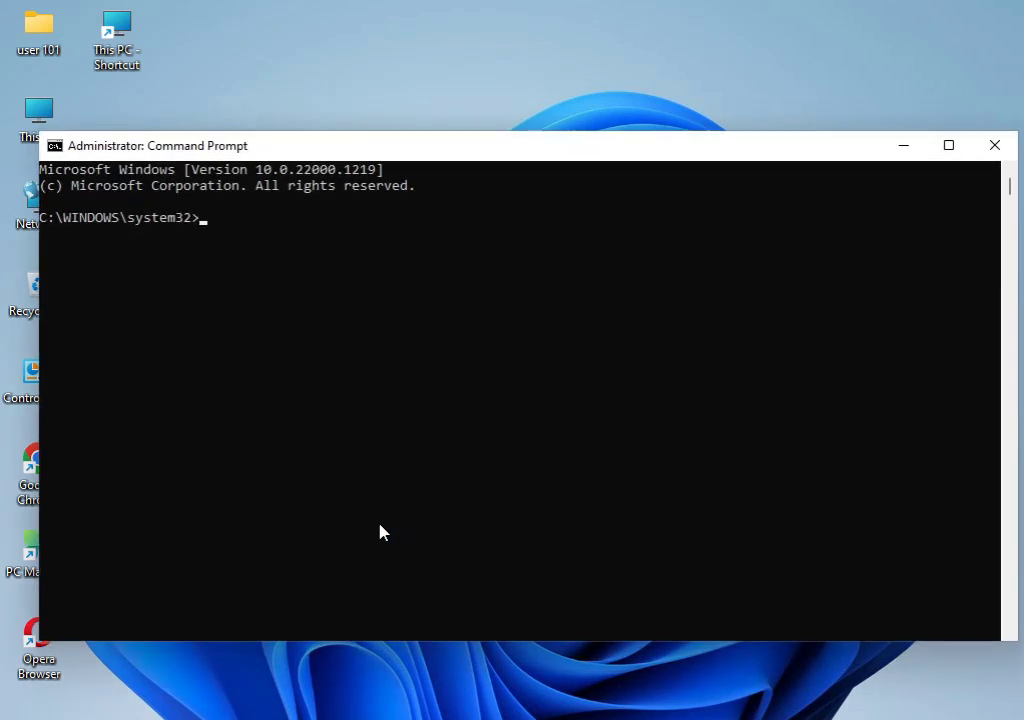
Enter 'sfc /scannow', correcting the typo, to start the system file scan
text(sfc)
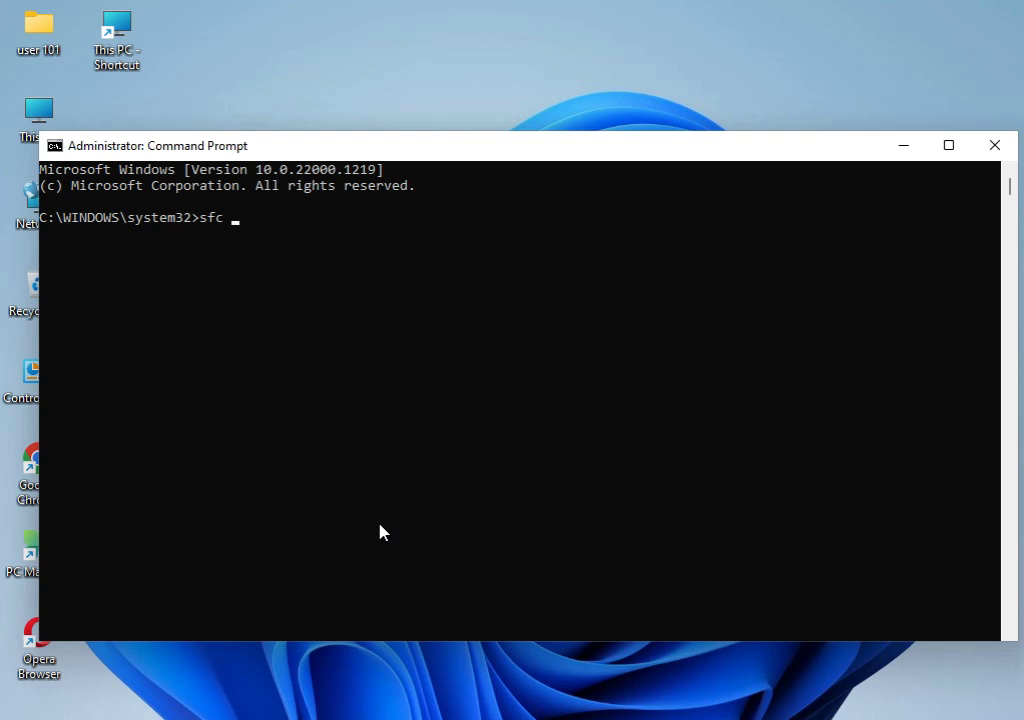
text(/c)
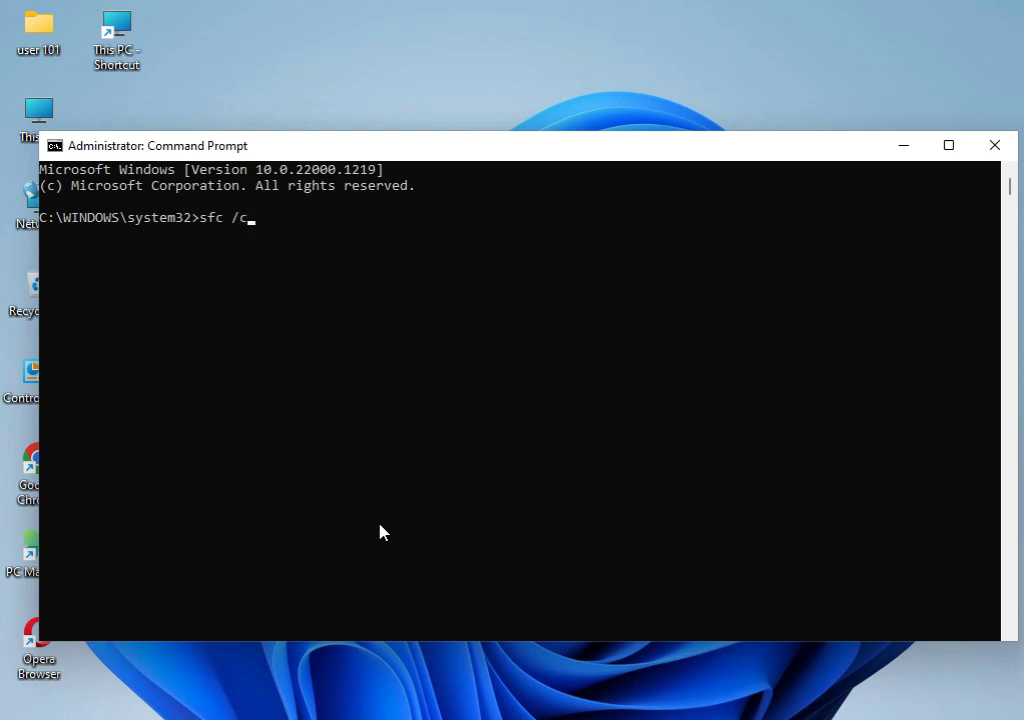
text(annow)
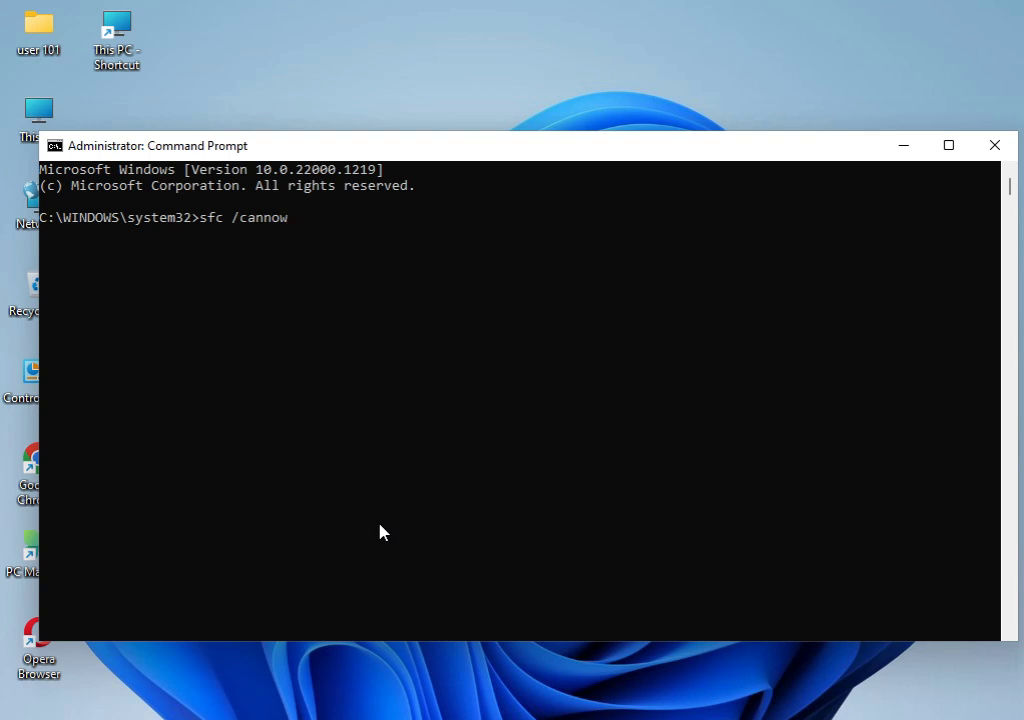
key(Backspace)
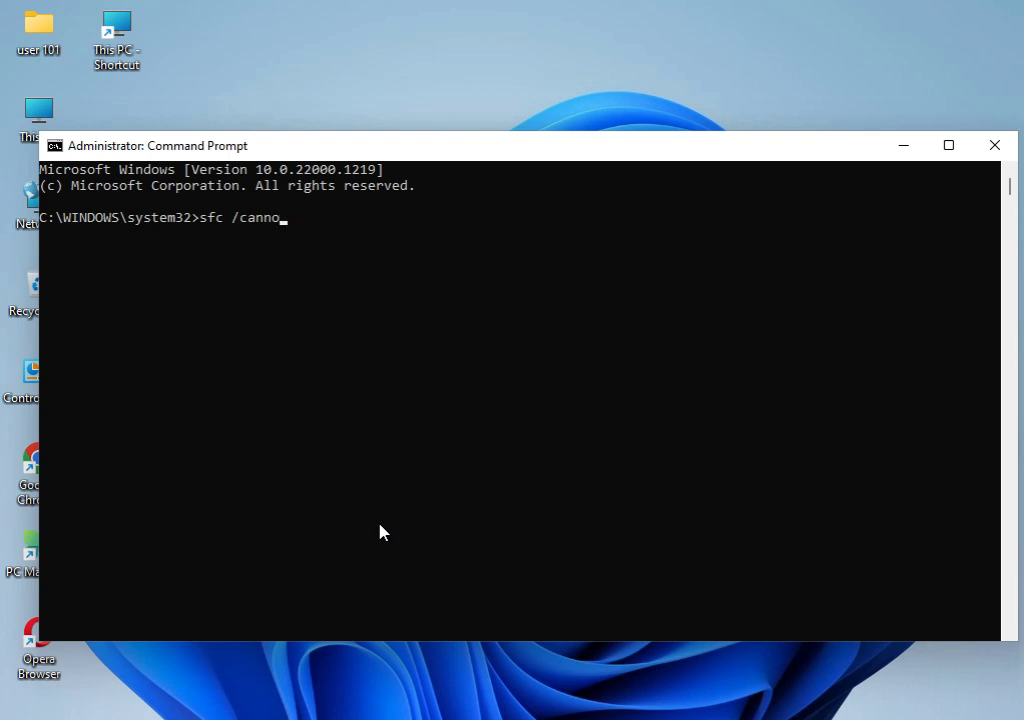
key(Backspace)
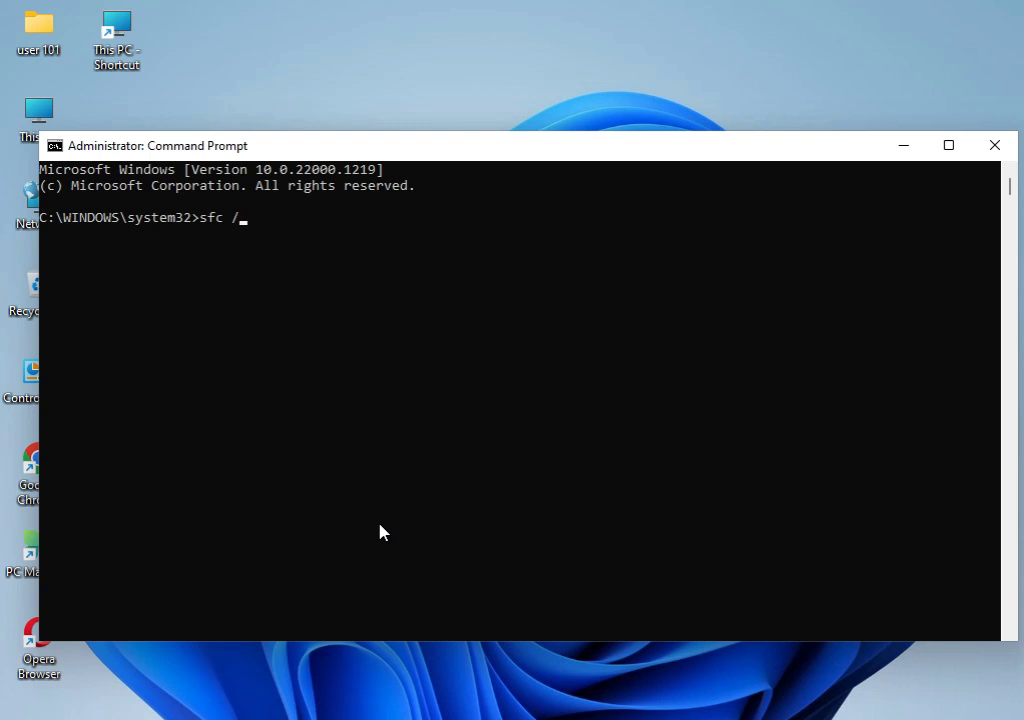
text(scannow)
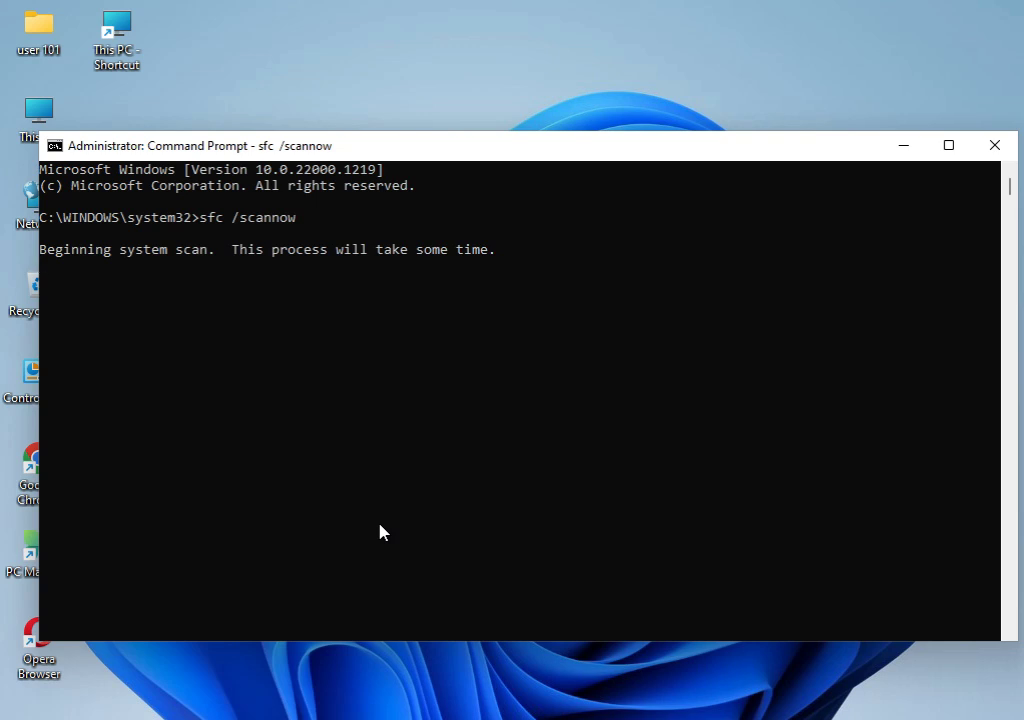
mouse_move(232, 230)
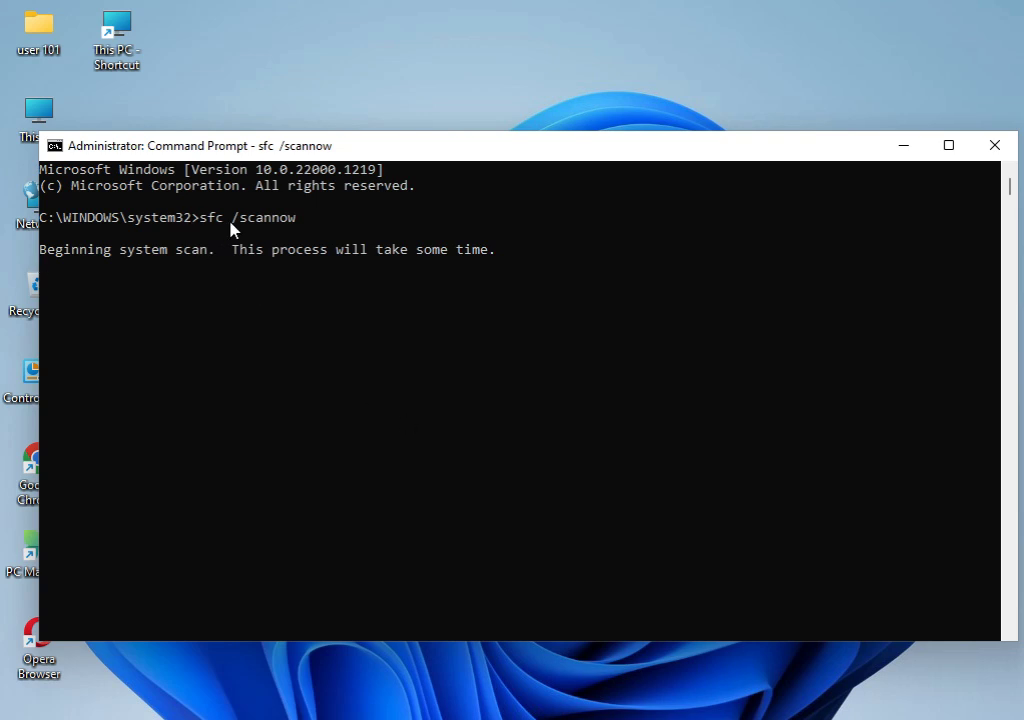
mouse_move(240, 289)
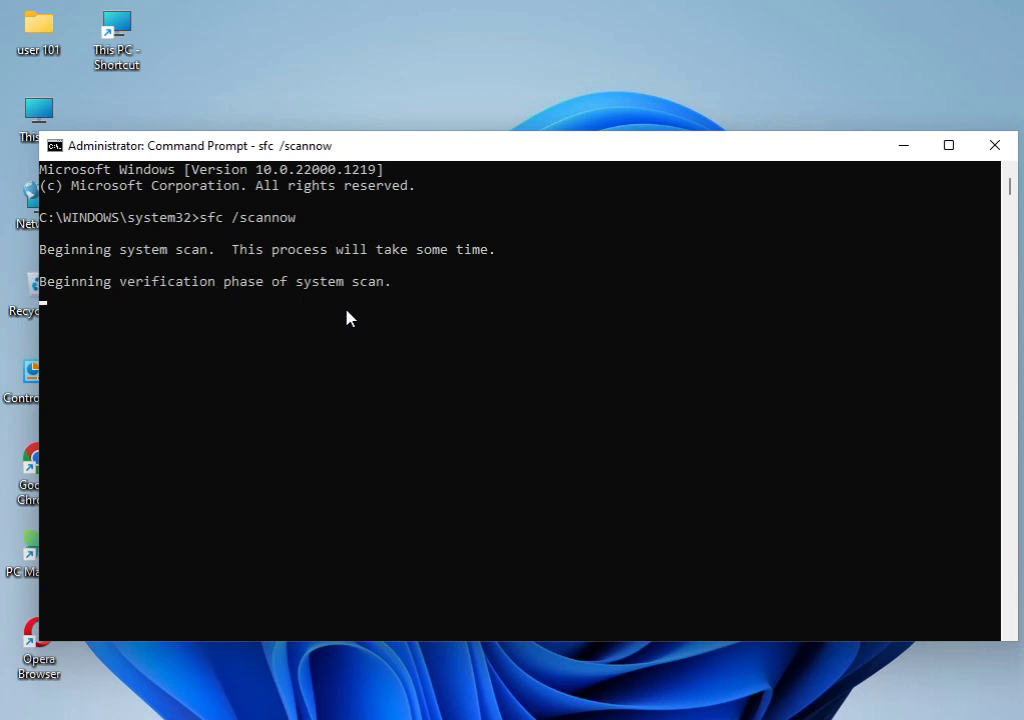
mouse_move(476, 491)
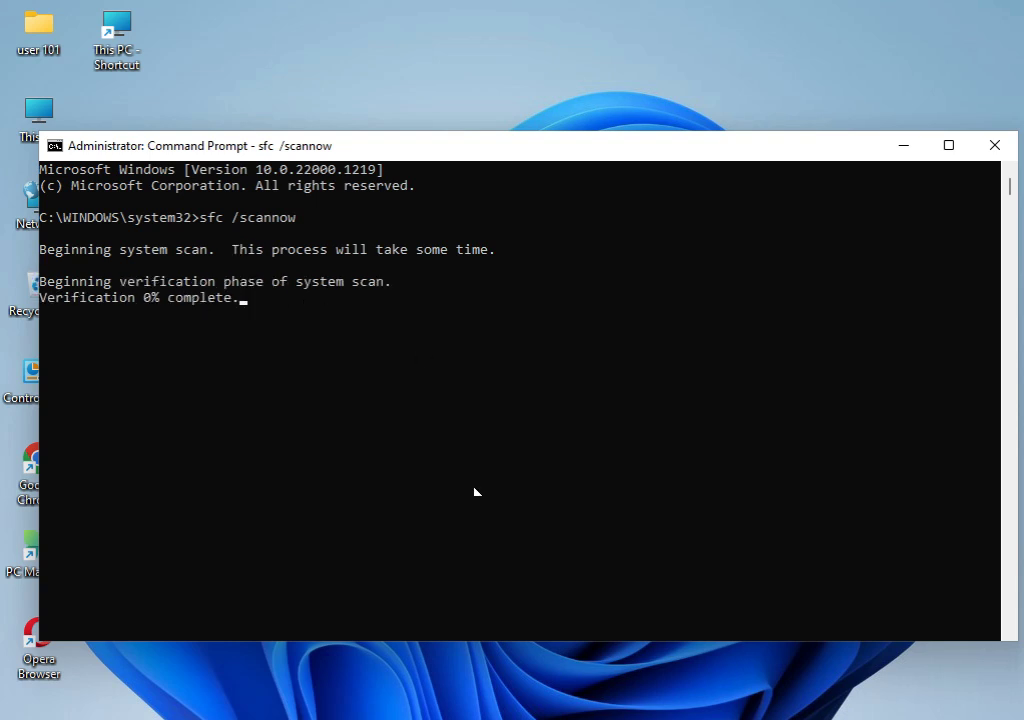